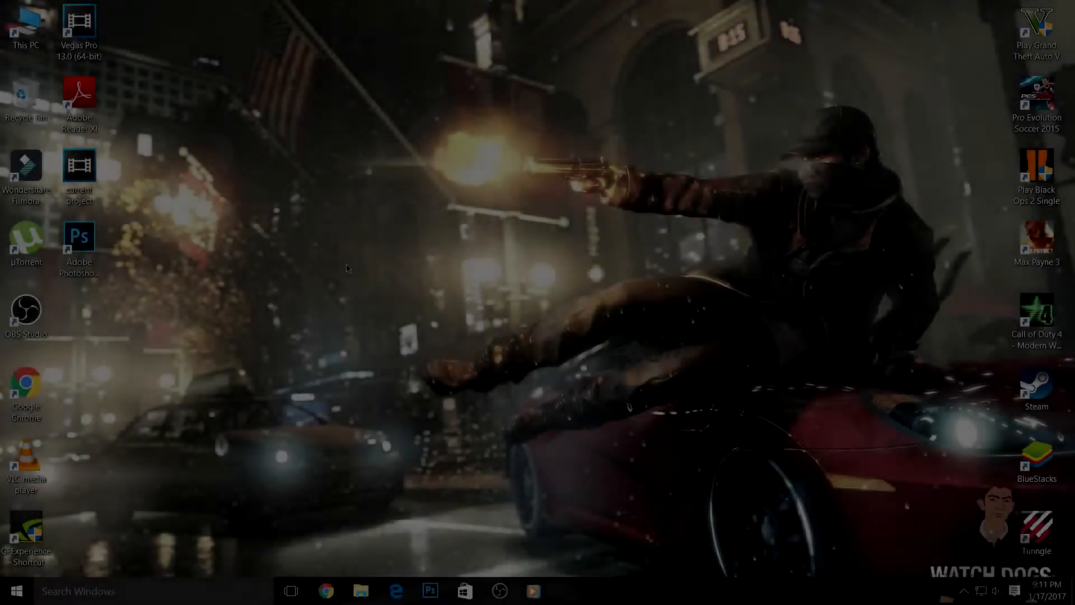
- Review the display adapters in Device Manager, comparing NVIDIA GeForce GT 730 and Intel HD Graphics 4400
left_click(16, 590)
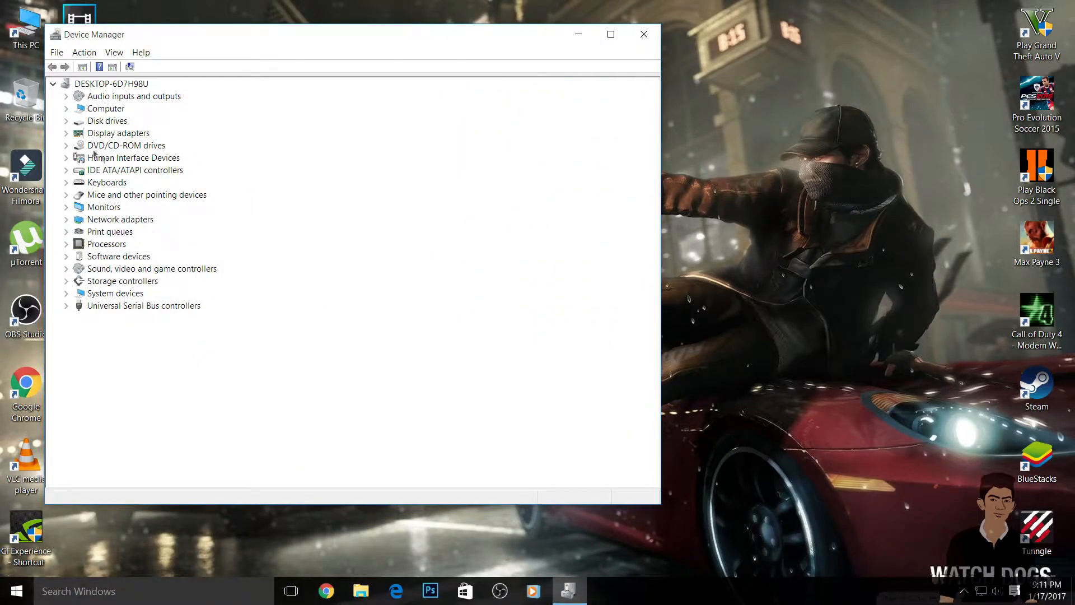
left_click(117, 133)
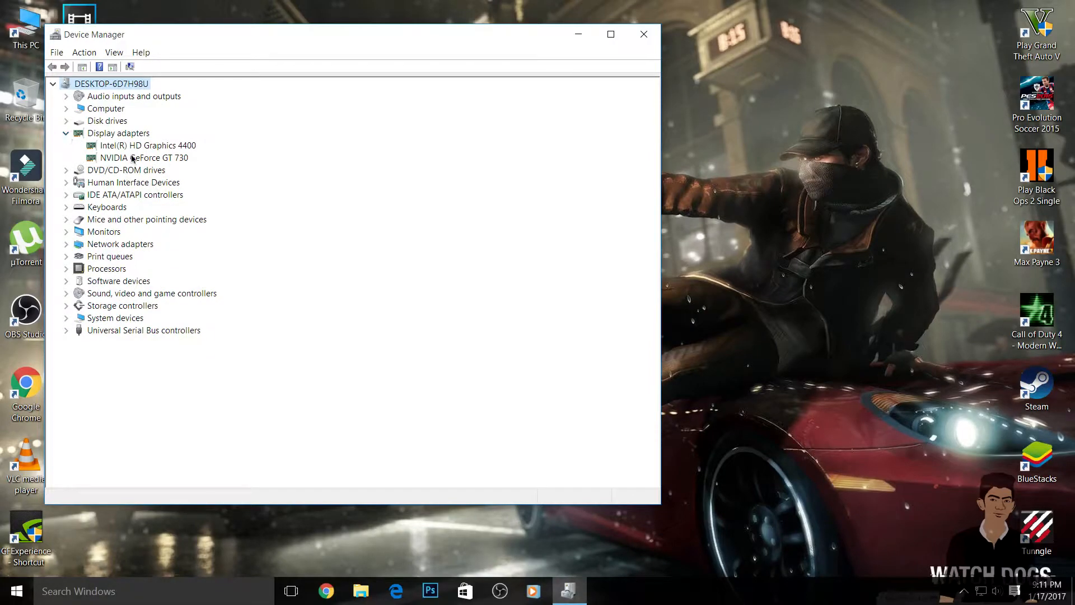
left_click(144, 157)
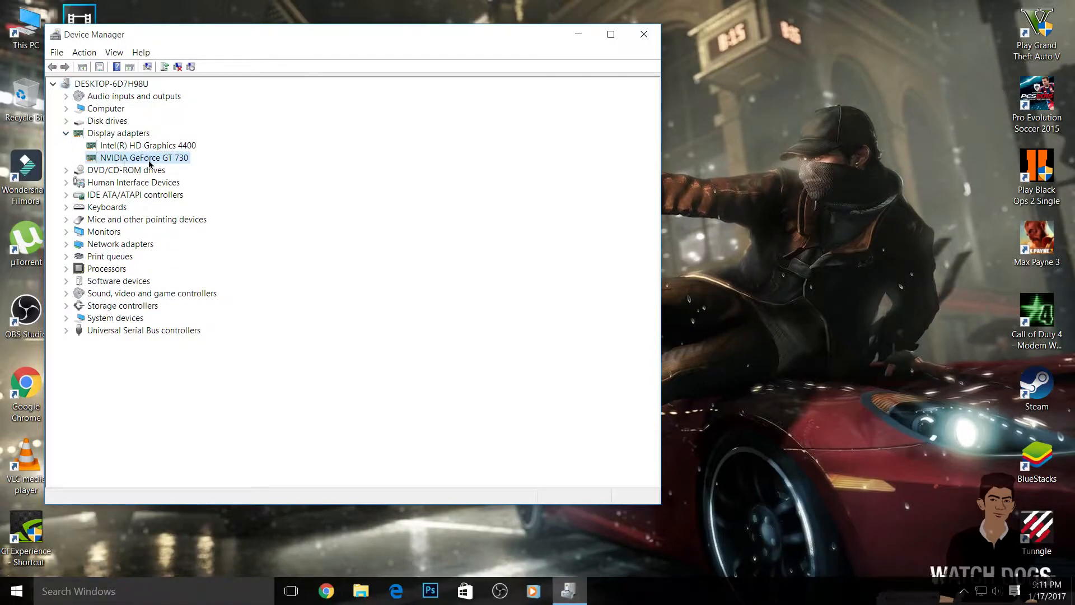
left_click(148, 145)
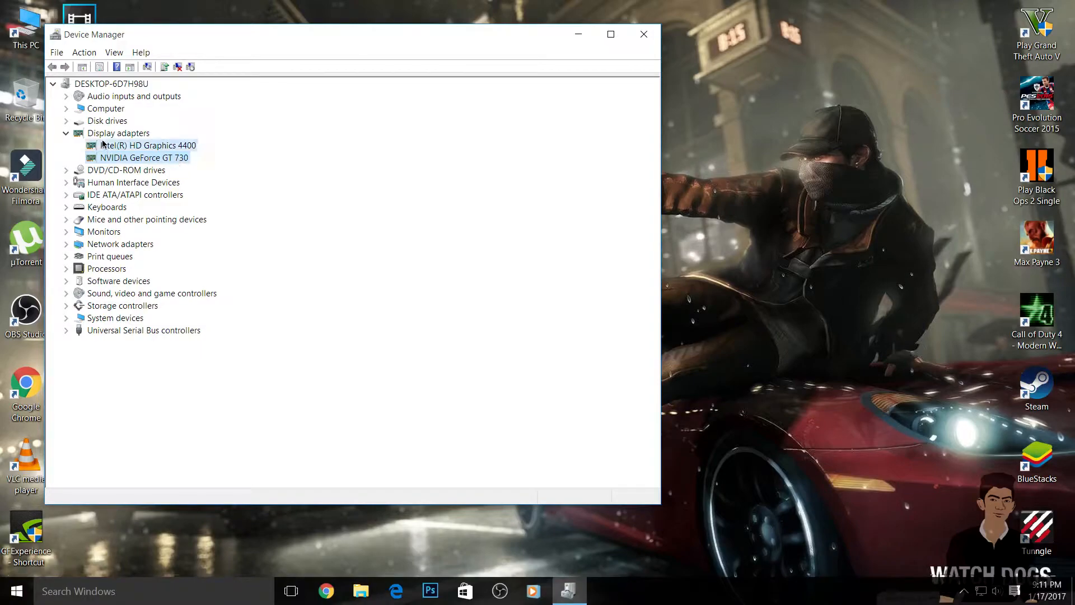
left_click(148, 145)
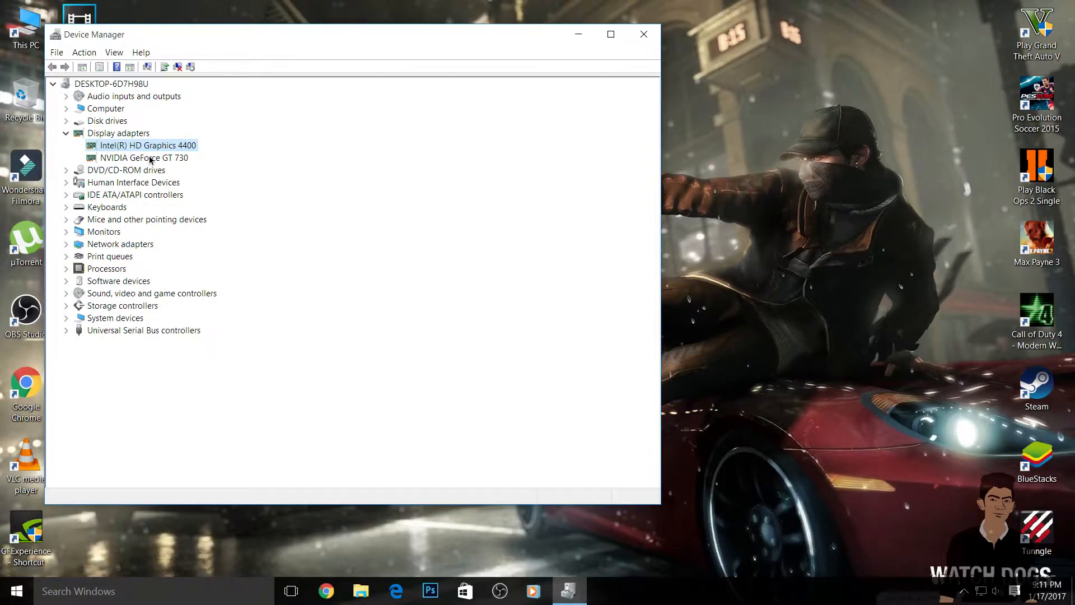
left_click(143, 157)
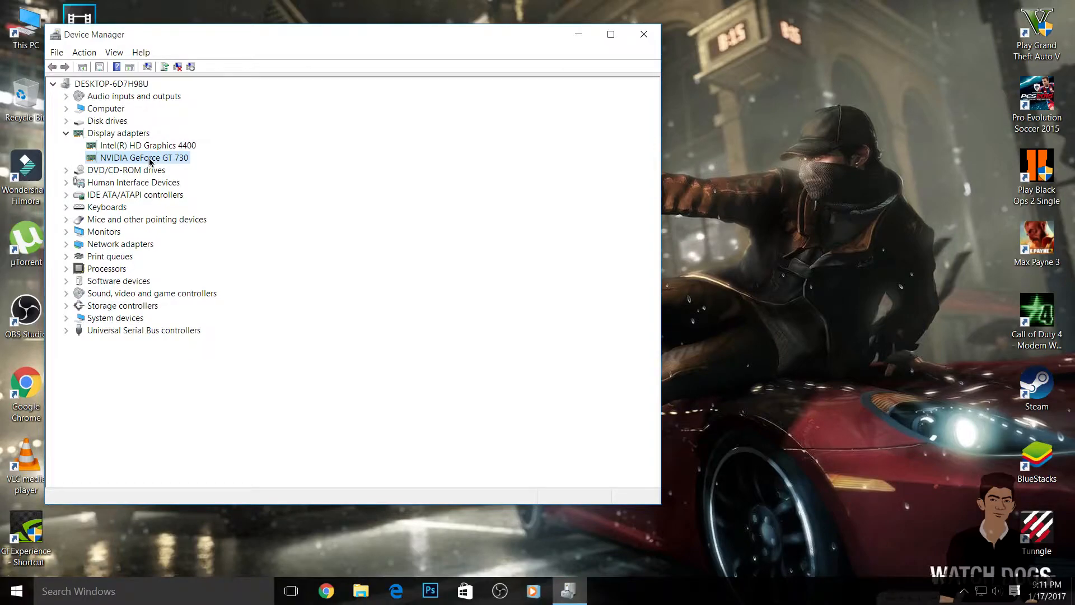
left_click(643, 35)
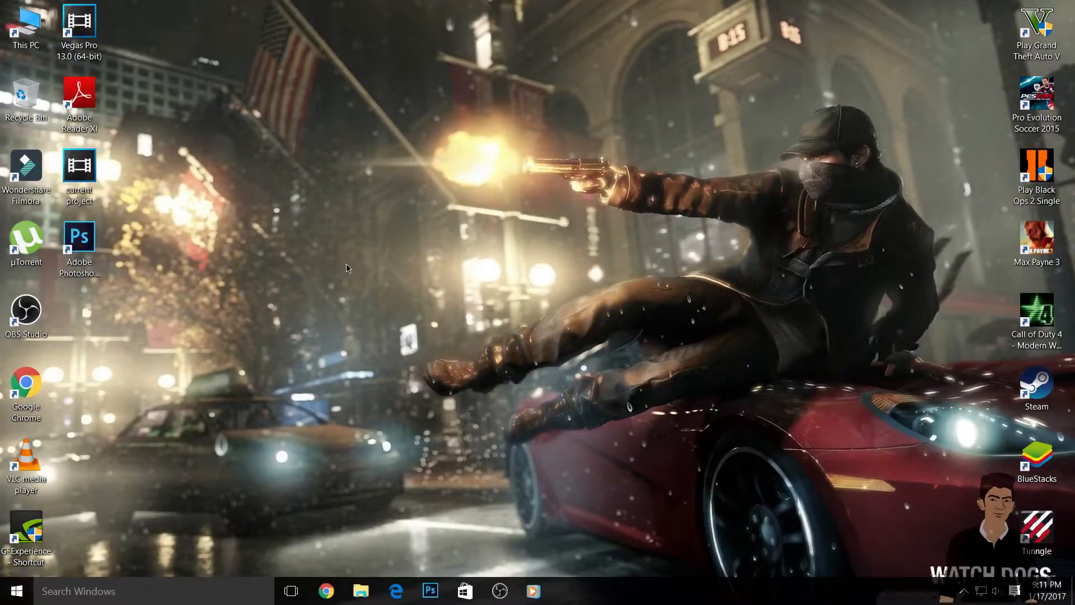
- Relaunch Device Manager via search and recheck the NVIDIA GeForce GT 730 and Intel HD Graphics 4400 adapters
left_click(17, 590)
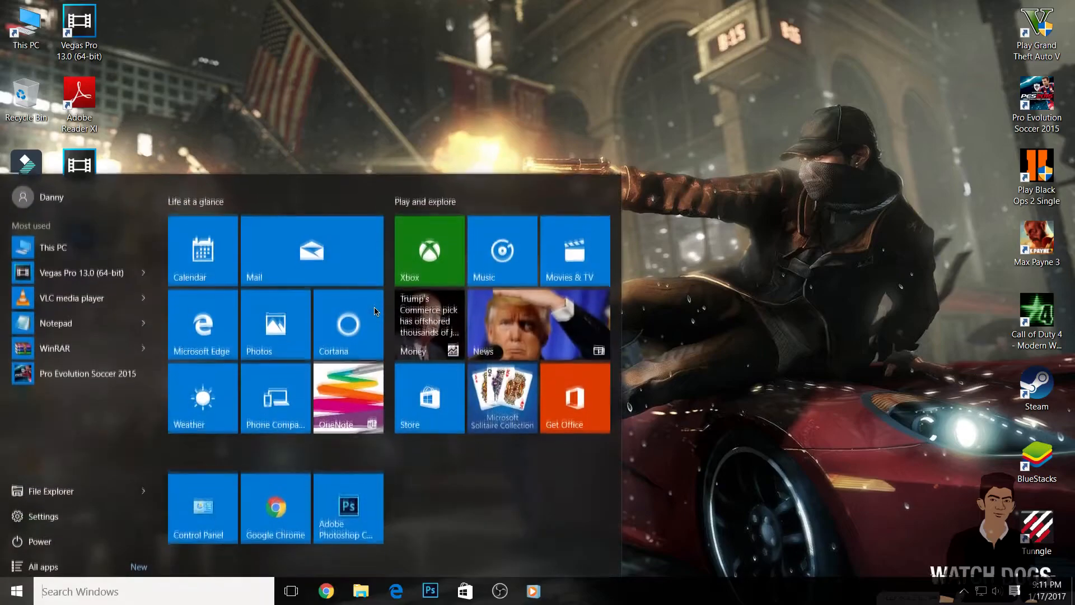
type("device")
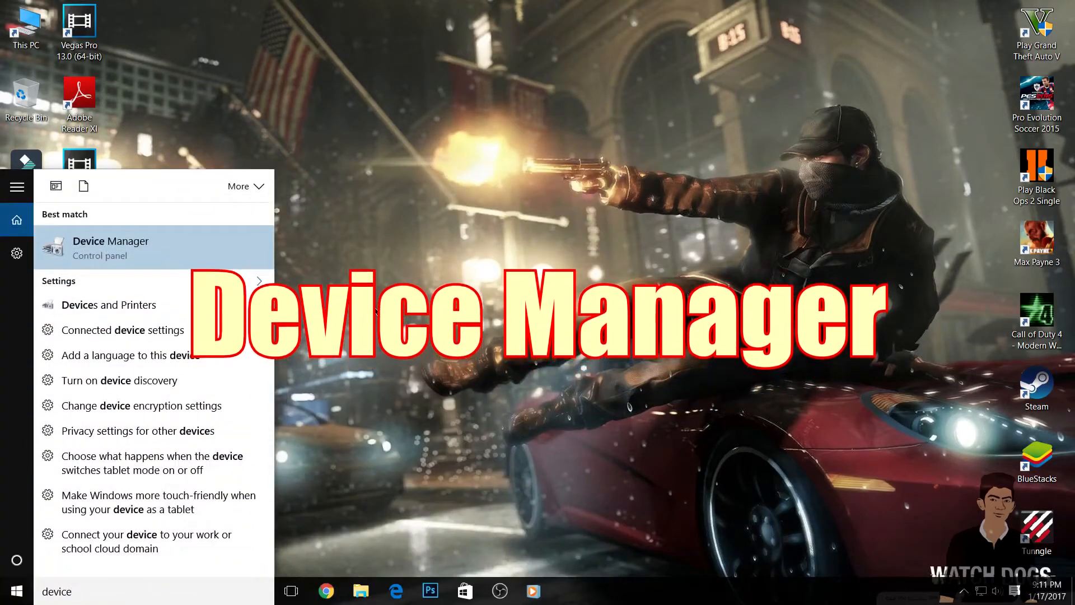
left_click(110, 247)
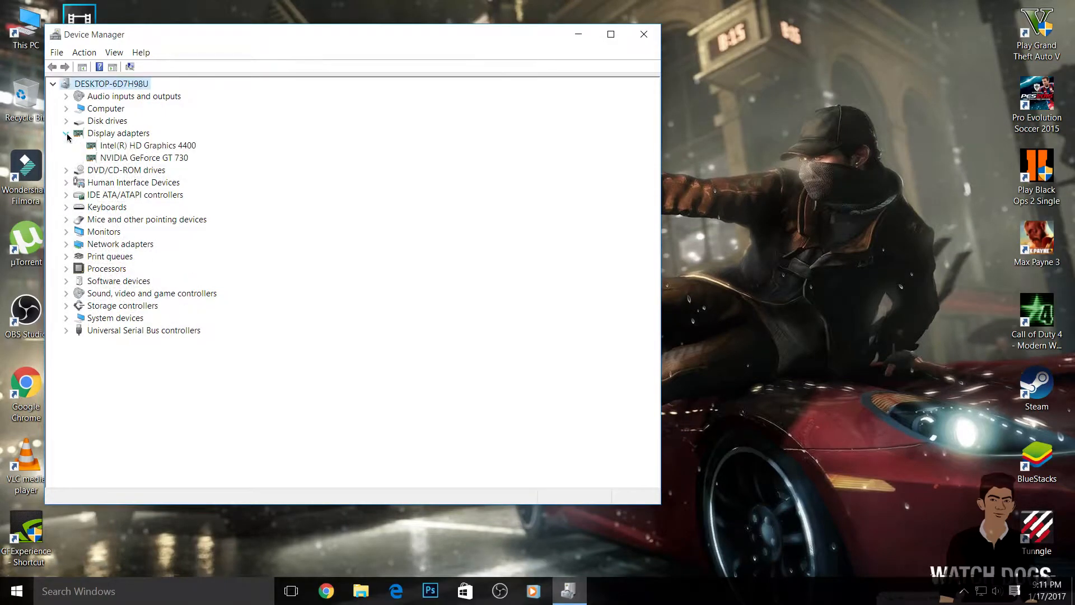
left_click(145, 157)
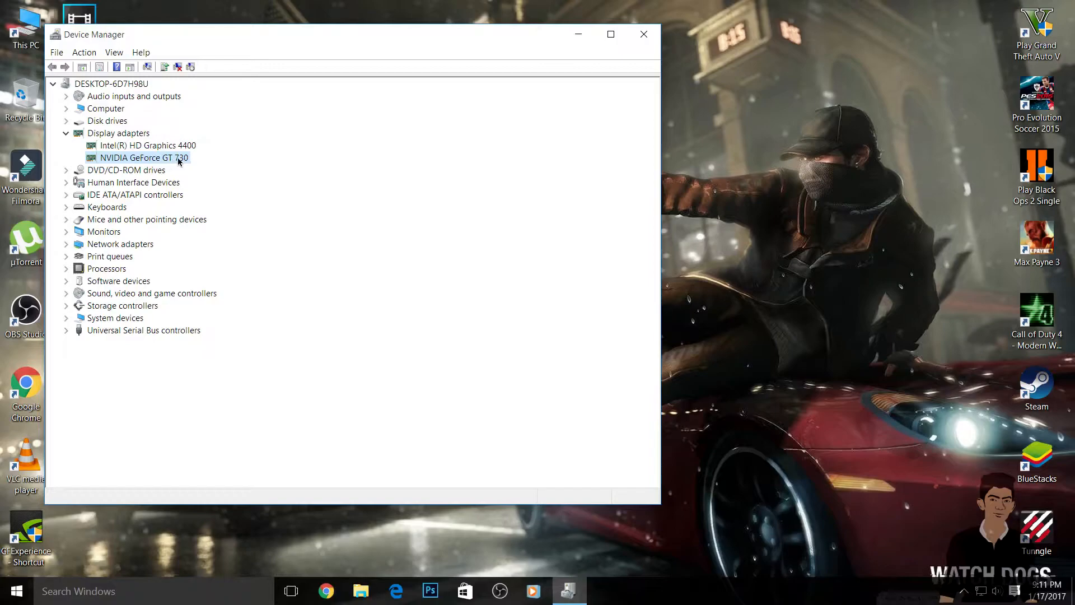
left_click(148, 144)
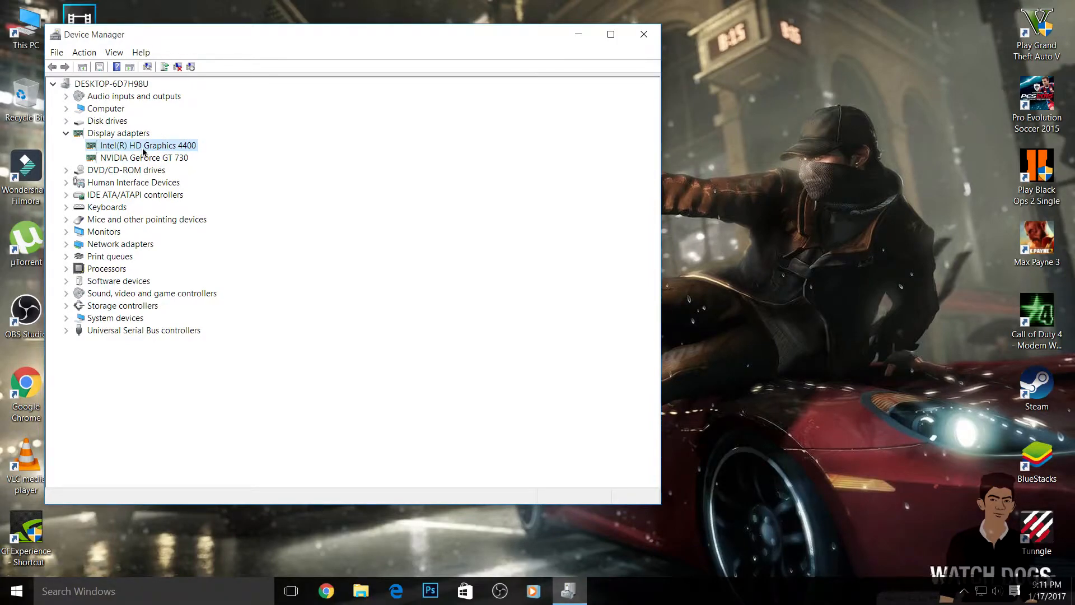
left_click(145, 157)
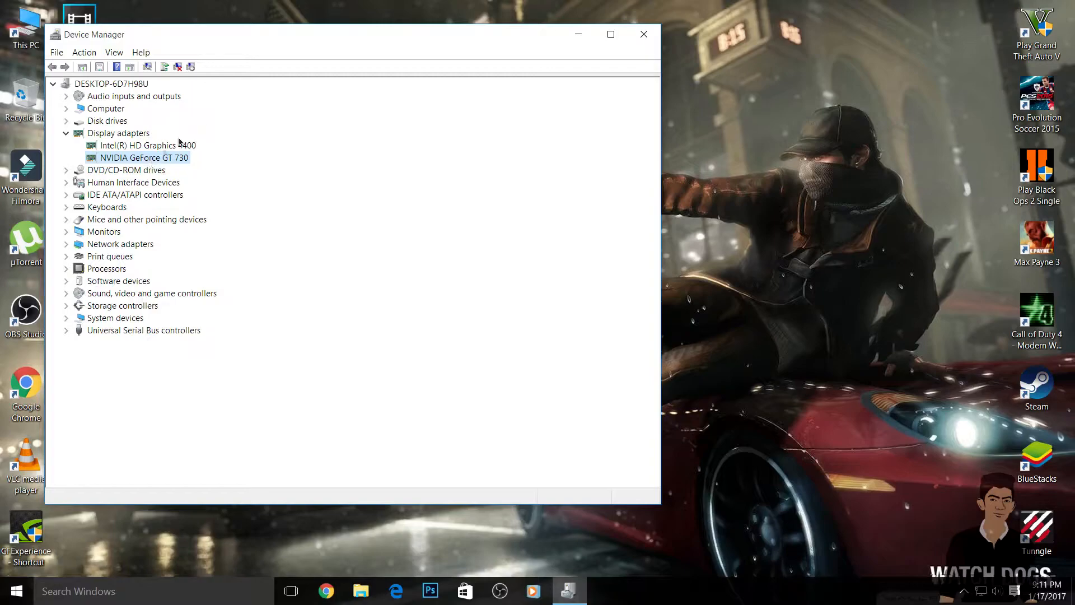
mouse_move(209, 158)
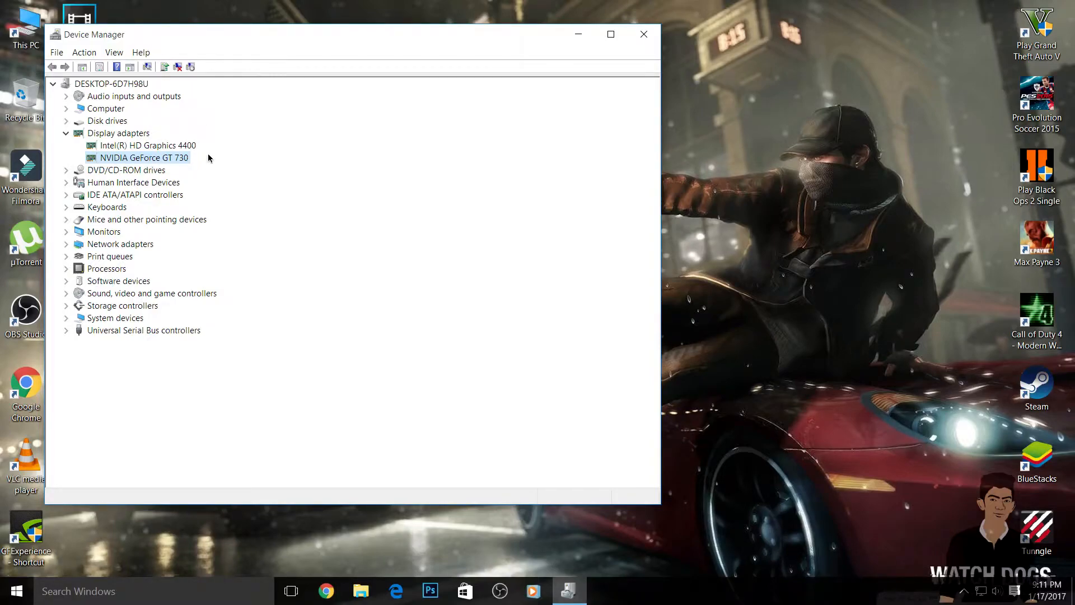
mouse_move(157, 152)
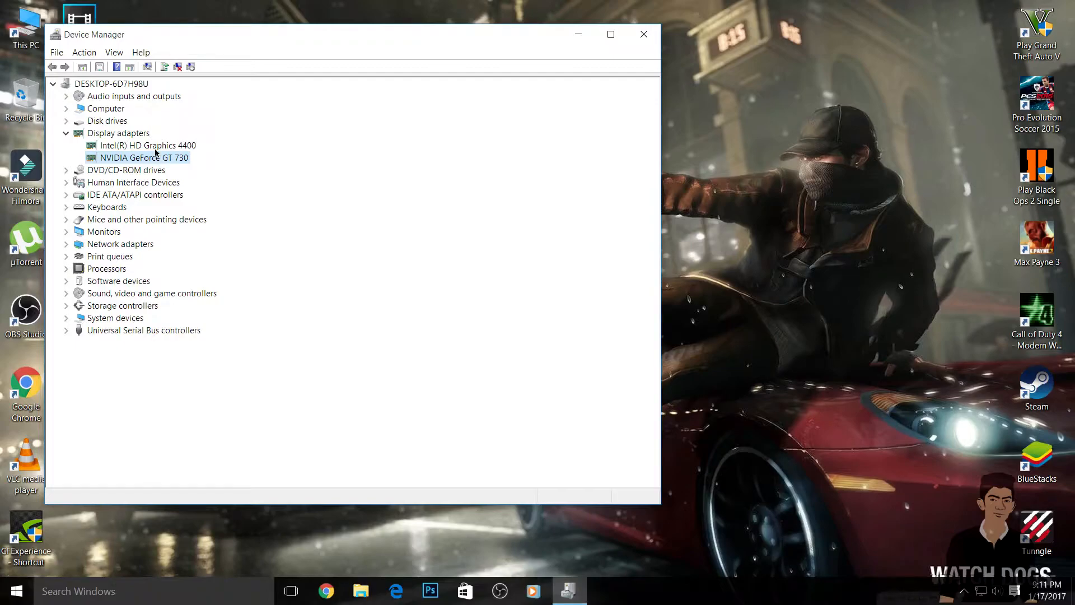
left_click(148, 144)
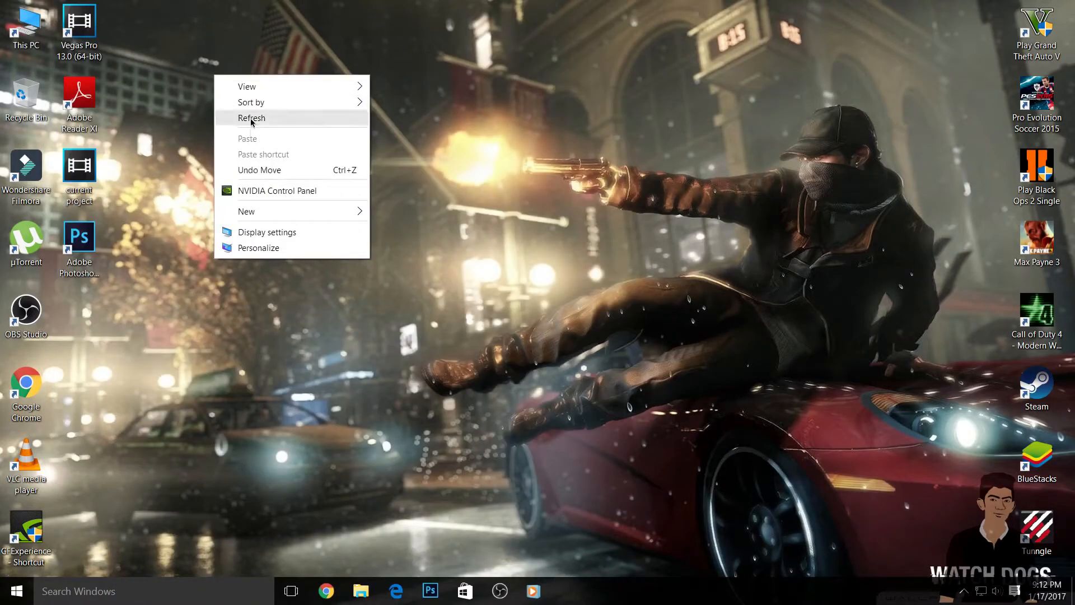
- Refresh the desktop and start the DirectX Diagnostic Tool by searching 'dx'
left_click(252, 117)
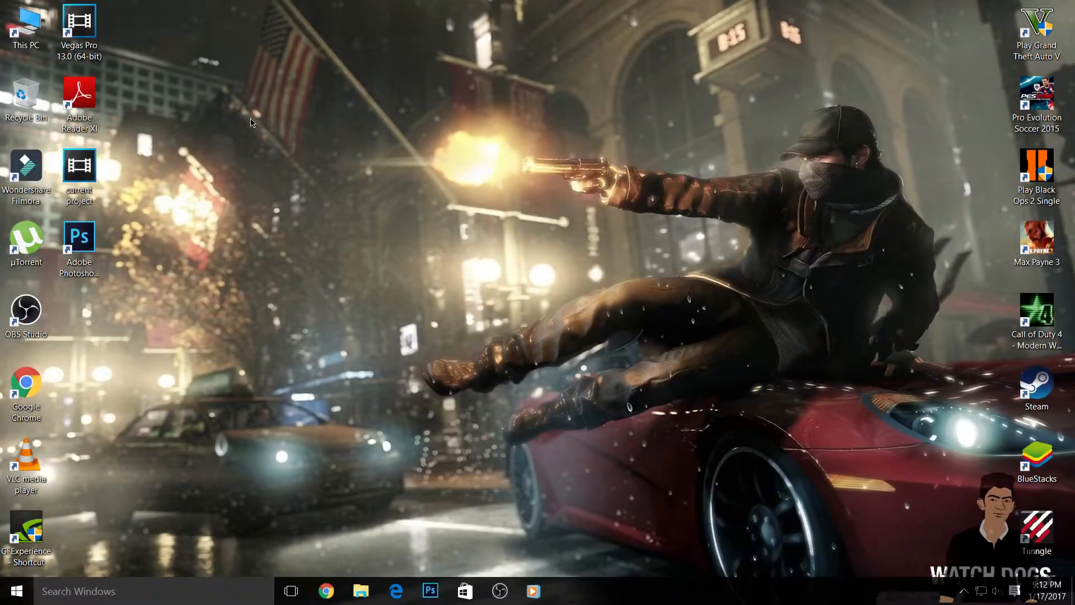
left_click(14, 590)
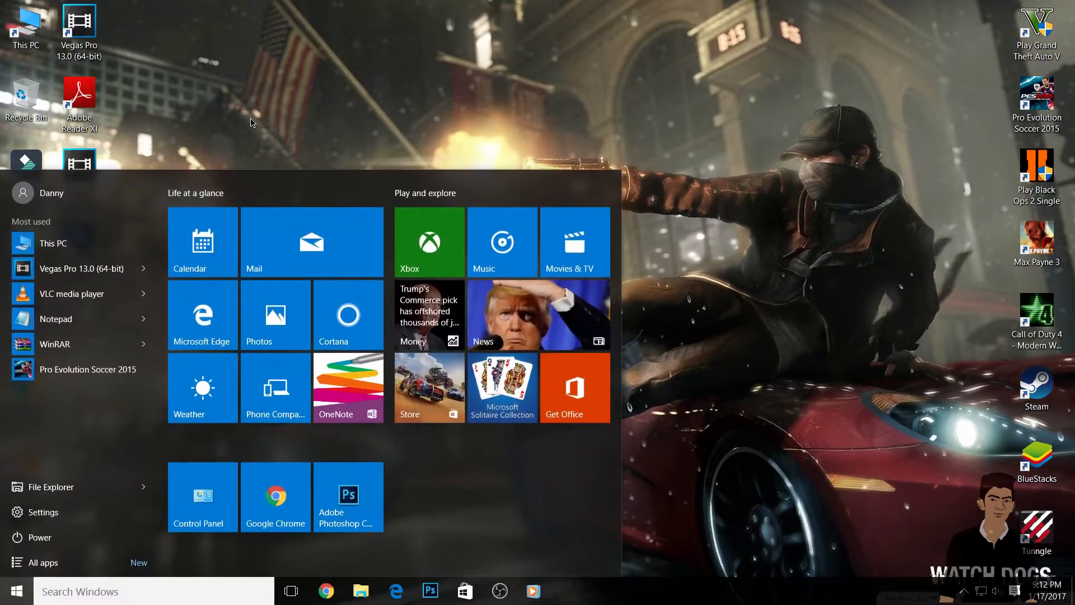
type("dx")
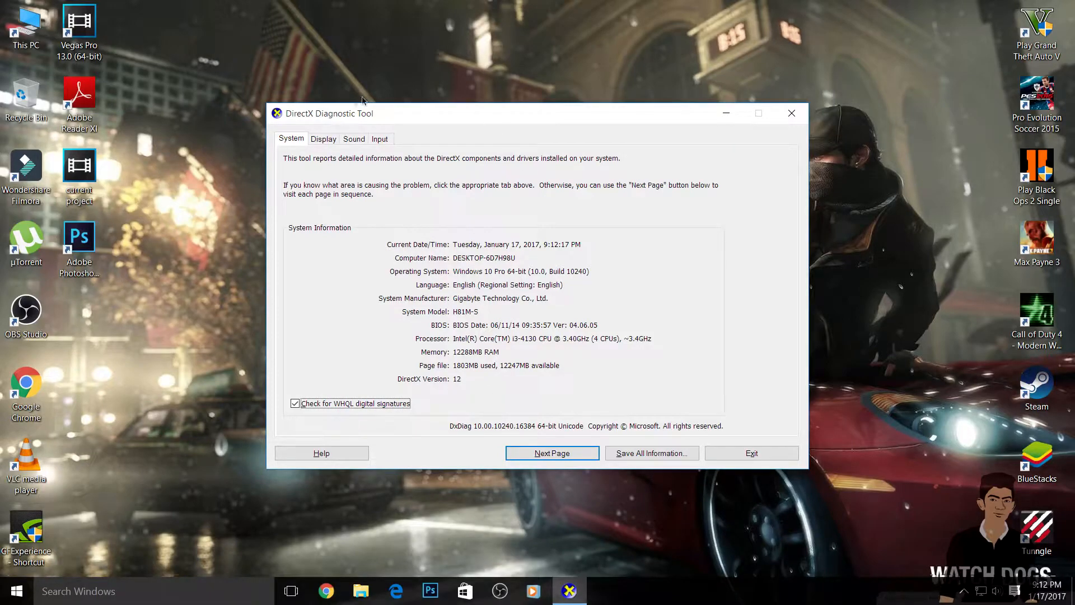
- Show the Display tab listing the NVIDIA GeForce GT 730 device and driver details
left_click(323, 139)
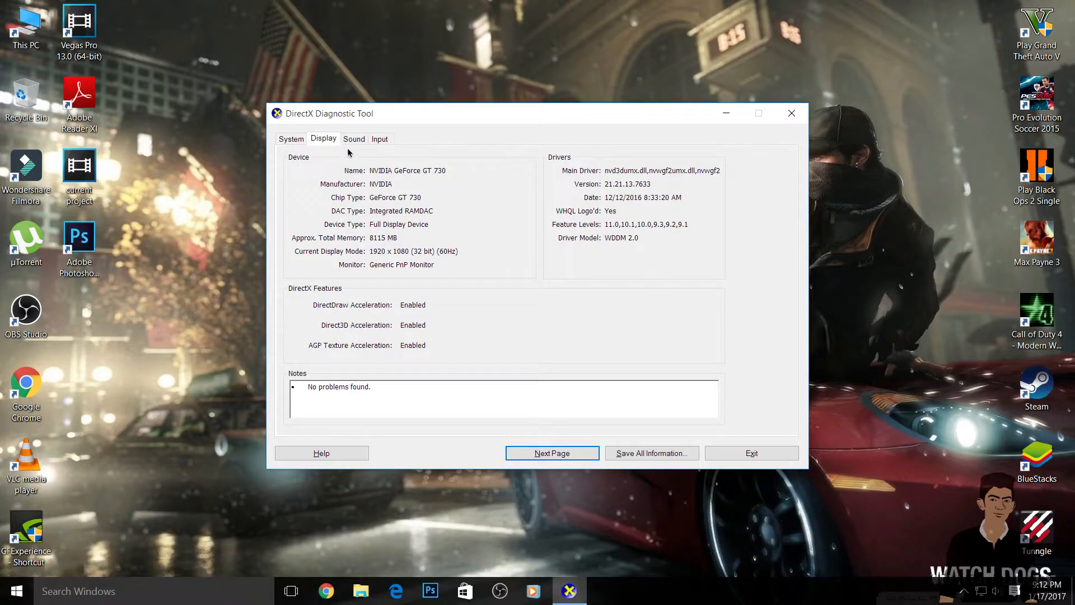
mouse_move(336, 158)
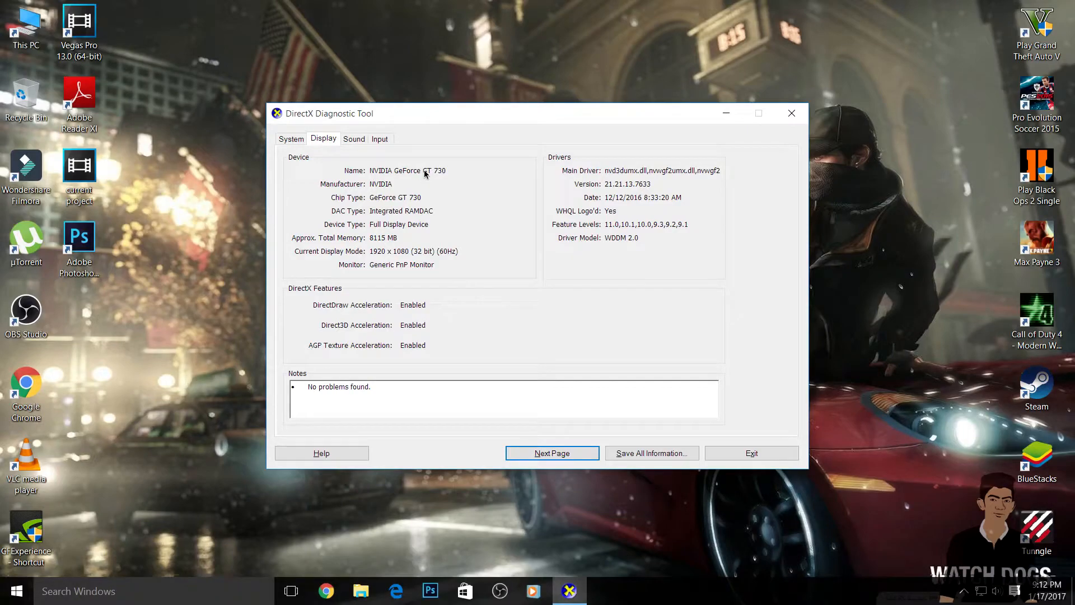
mouse_move(384, 200)
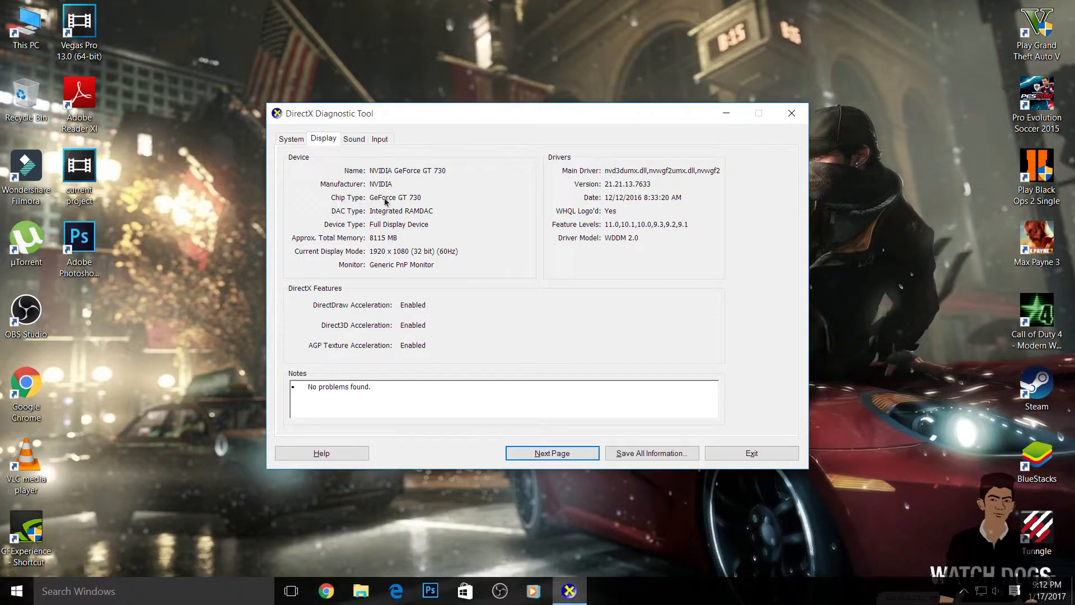
mouse_move(331, 227)
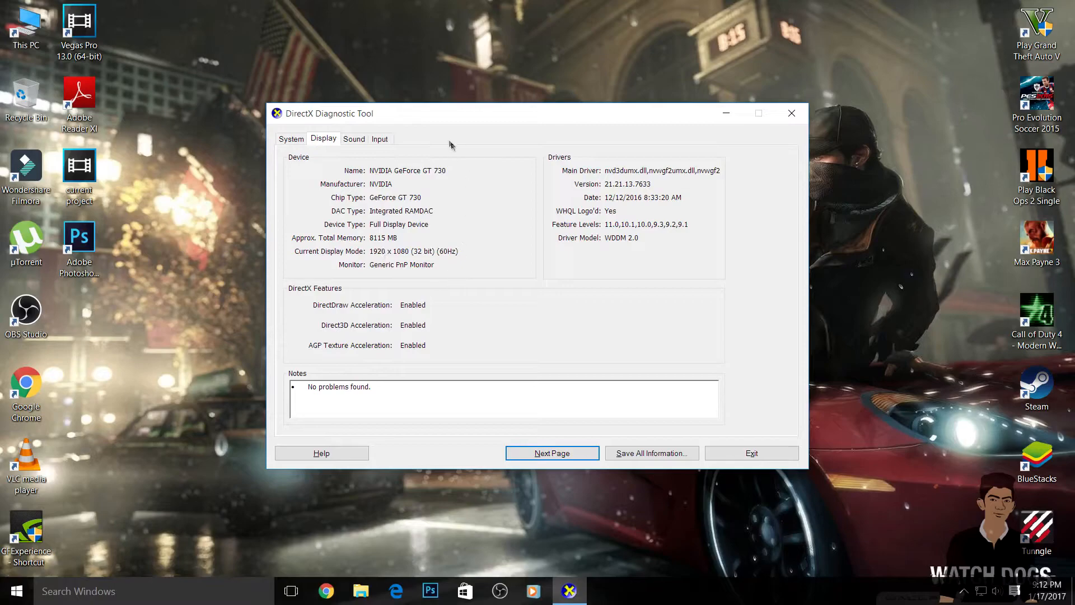
mouse_move(340, 202)
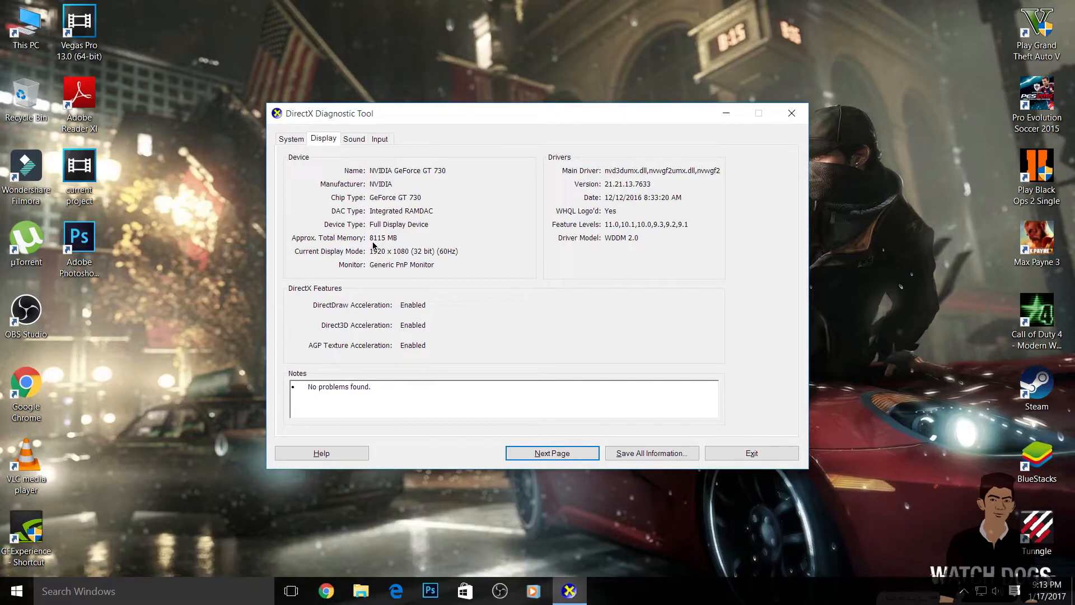
mouse_move(758, 107)
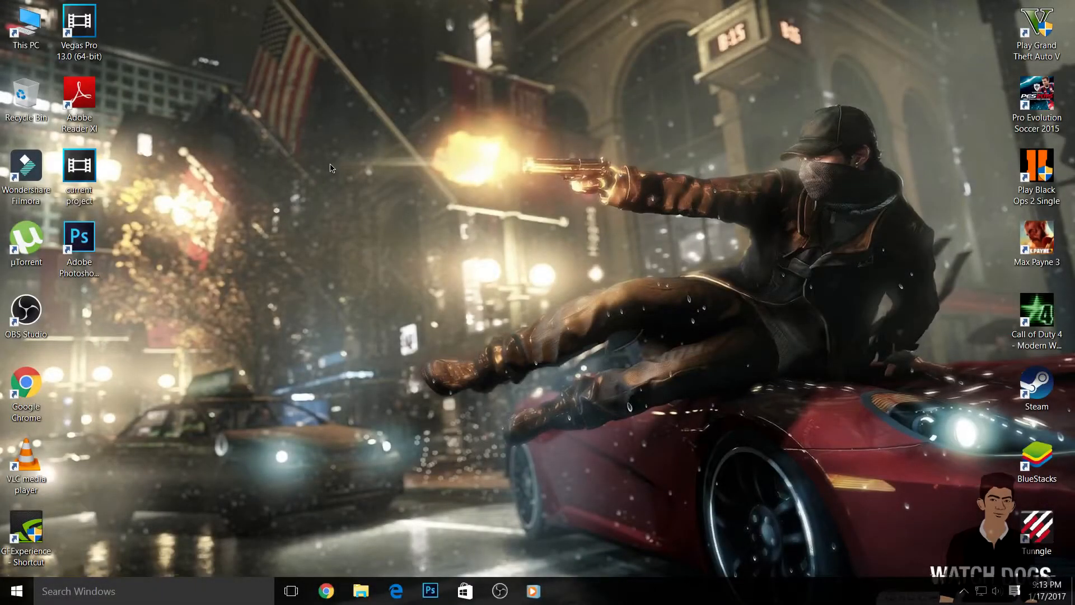
- From the desktop, reach Advanced display settings showing 1920 × 1080 resolution and Related settings
right_click(331, 169)
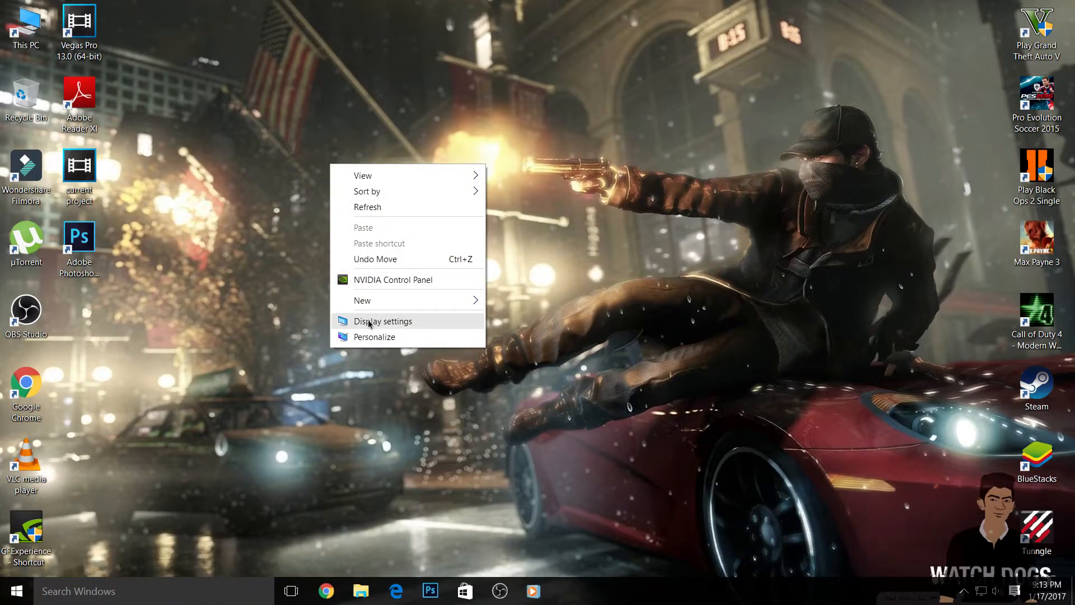
left_click(382, 321)
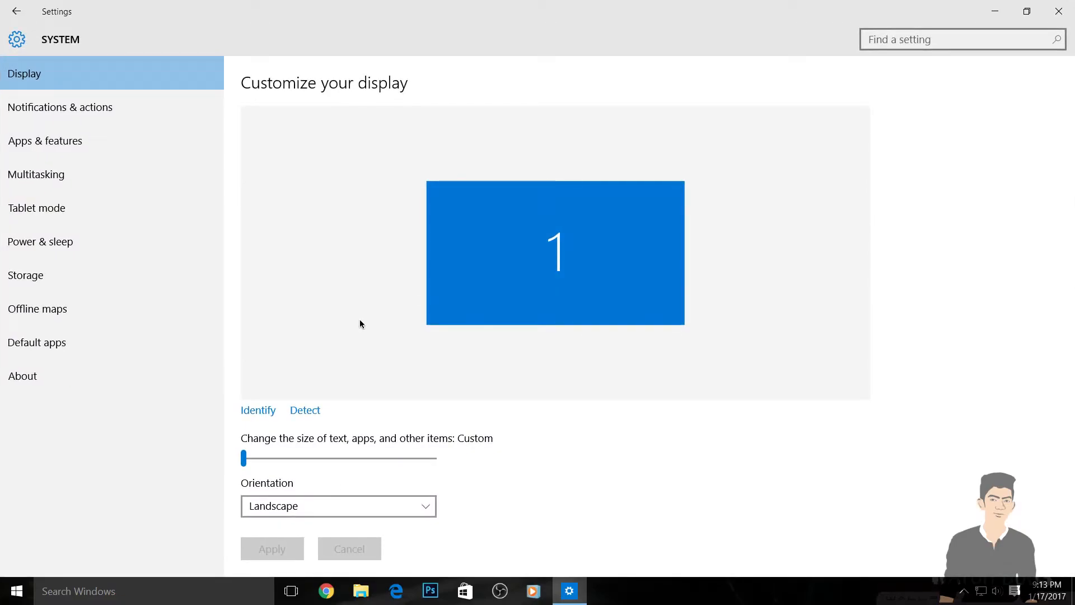
scroll("down", 3)
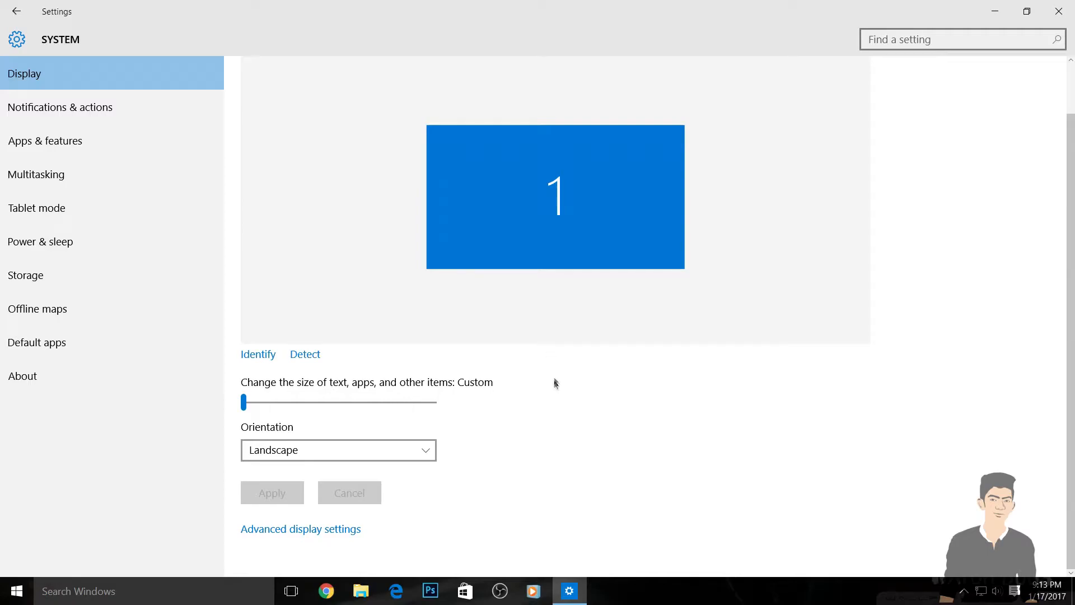
mouse_move(552, 399)
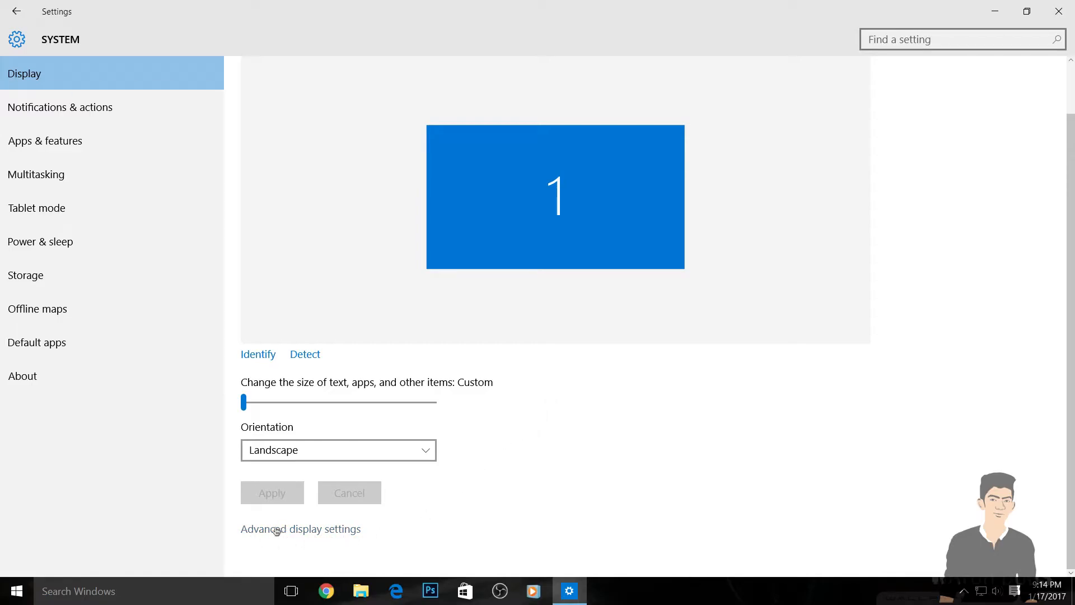
left_click(300, 529)
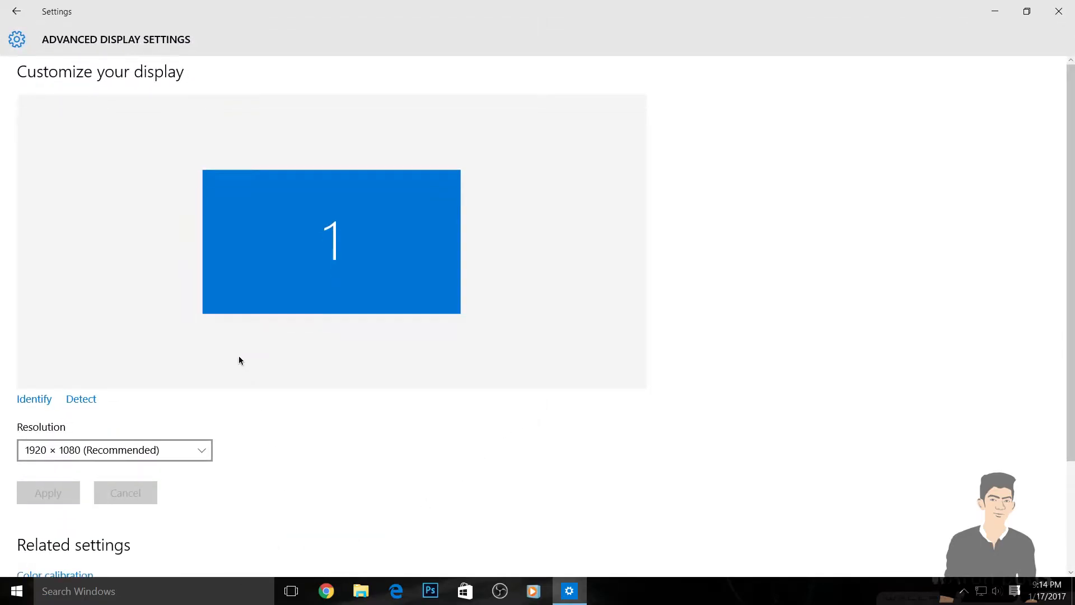
scroll("down", 3)
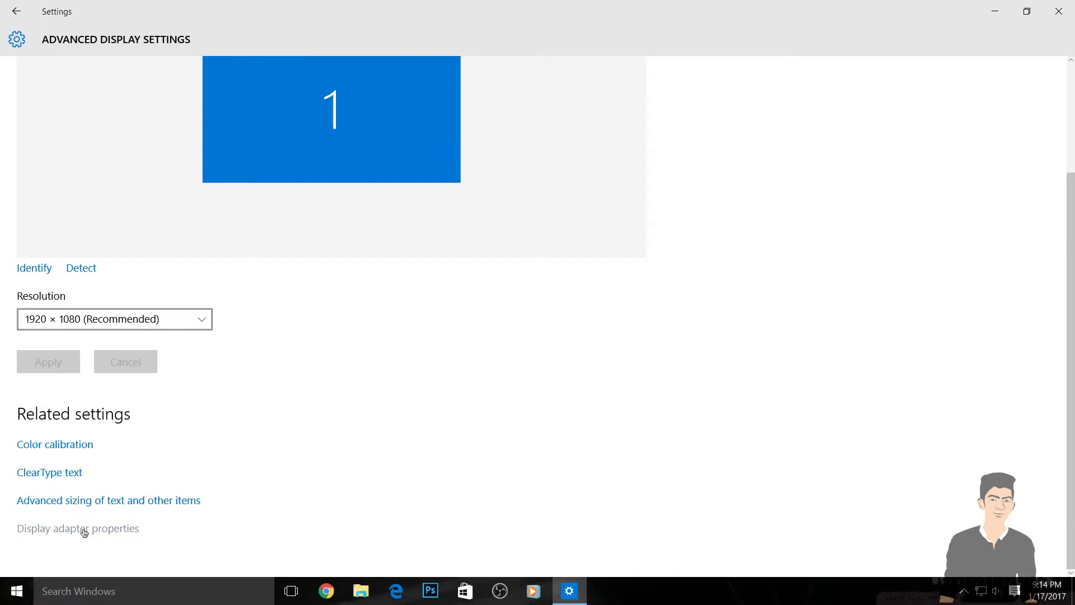
- Show the display adapter properties for the NVIDIA GeForce GT 730 with 2048 MB dedicated video memory
left_click(78, 528)
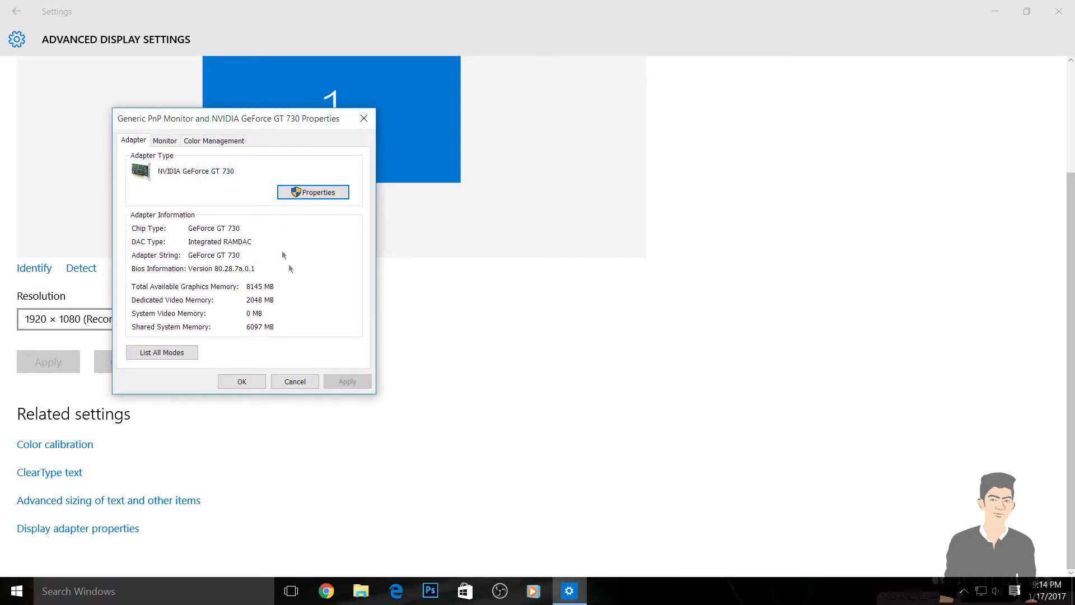
mouse_move(166, 252)
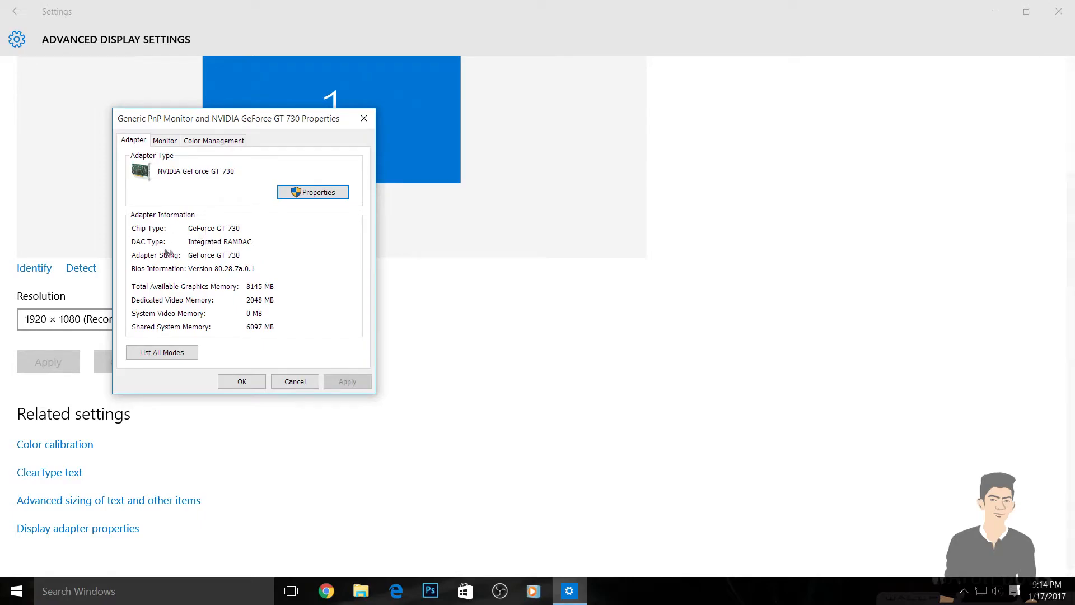
mouse_move(257, 253)
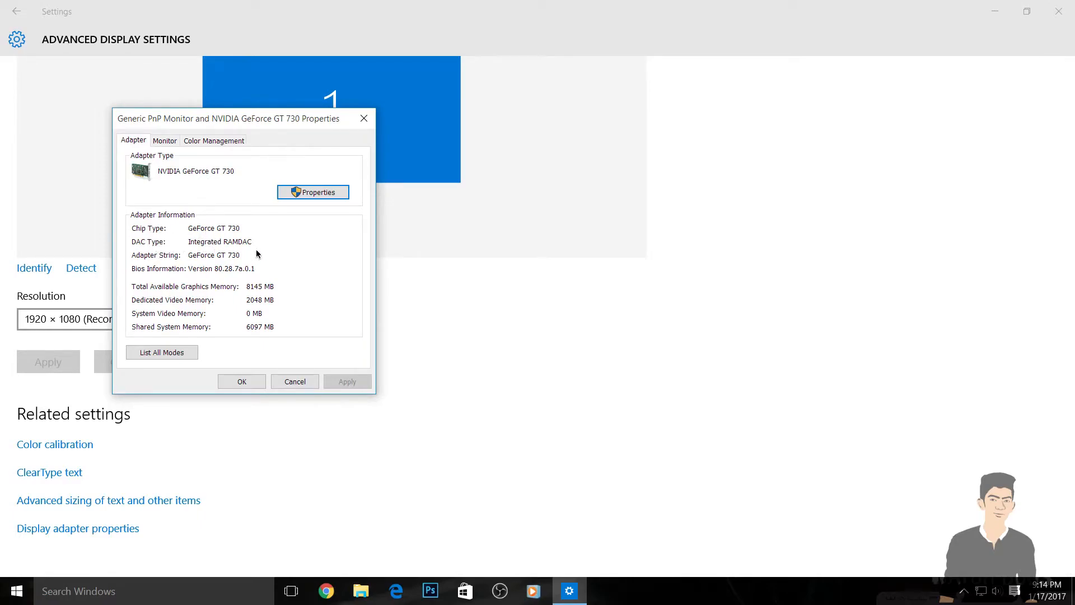
mouse_move(187, 304)
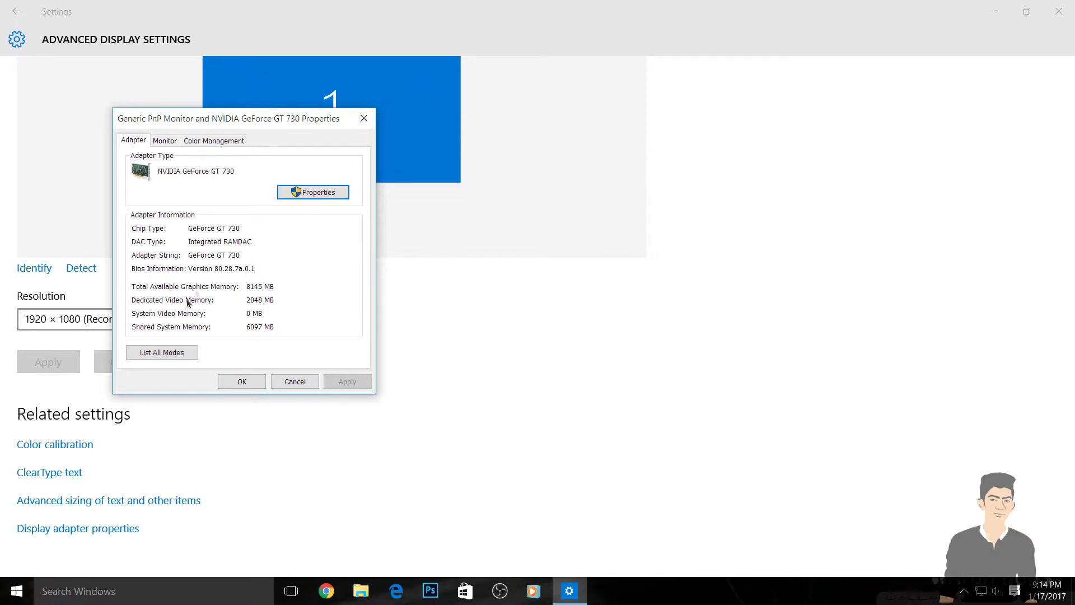
mouse_move(170, 295)
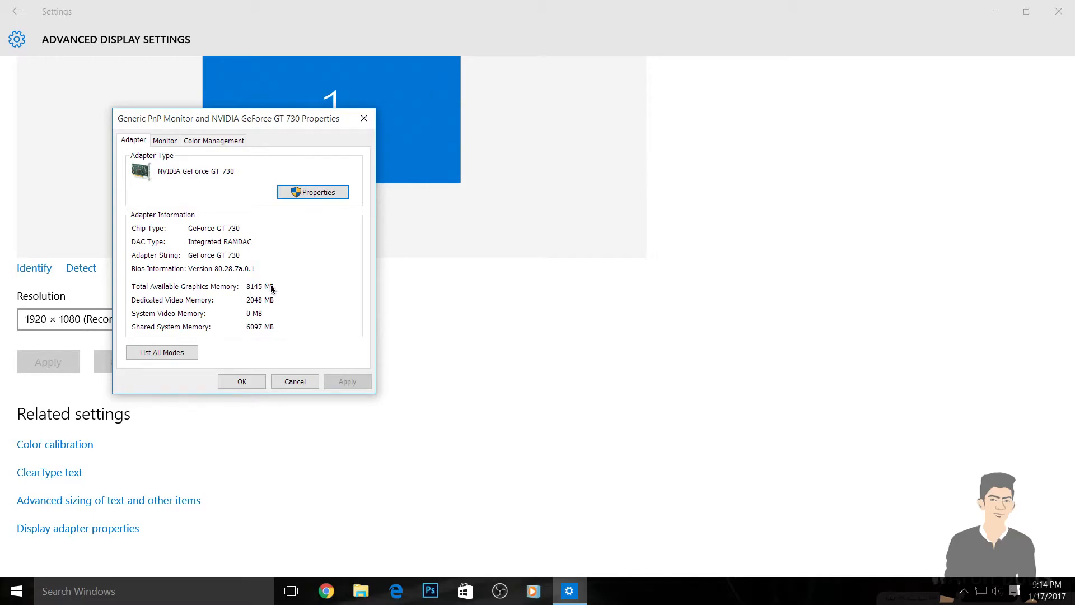
mouse_move(212, 302)
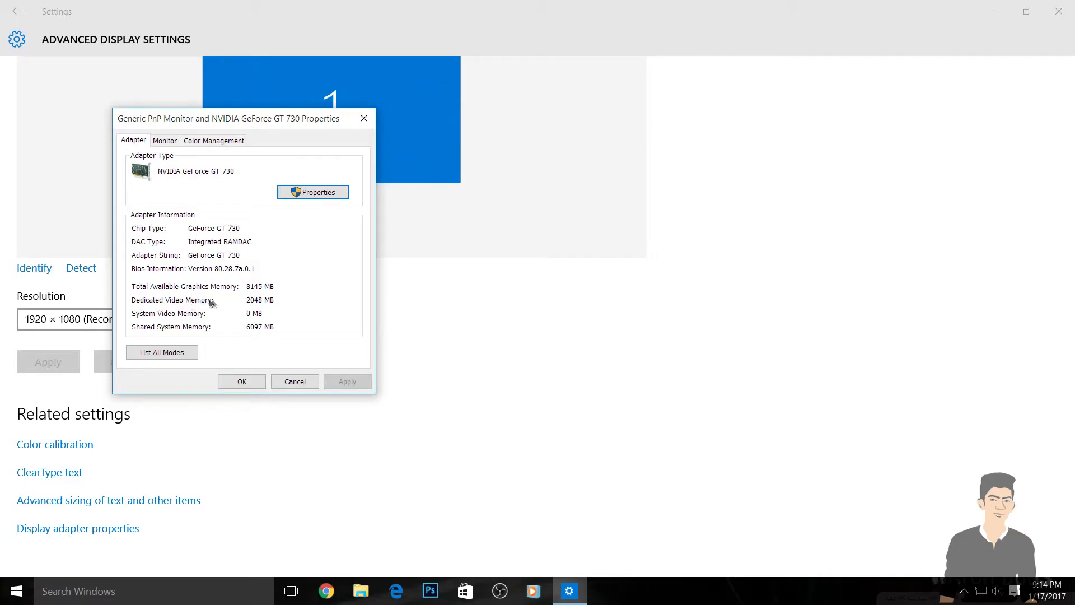
mouse_move(247, 307)
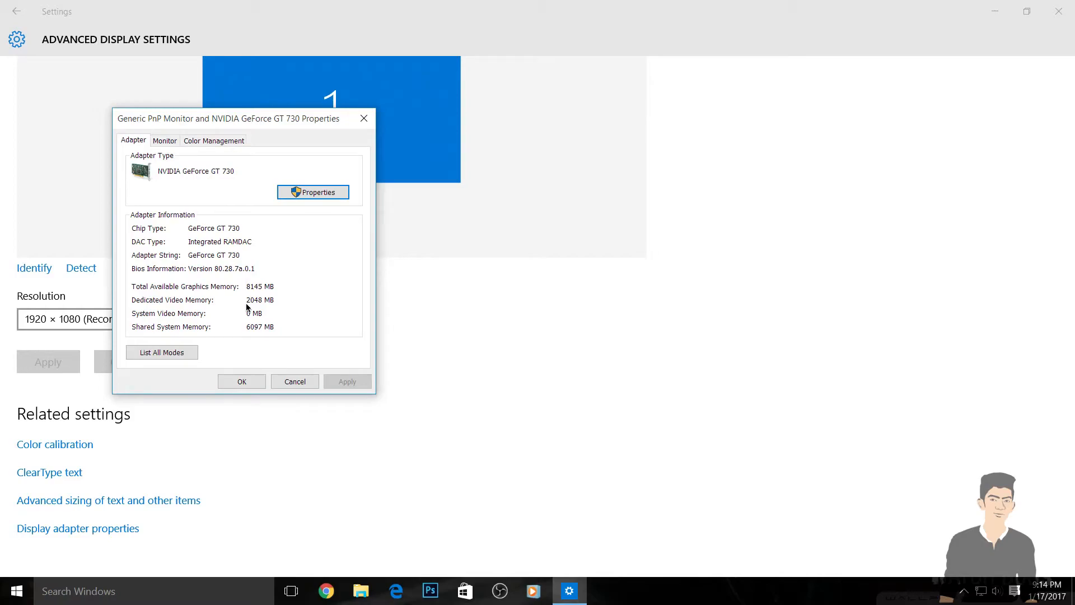
mouse_move(269, 296)
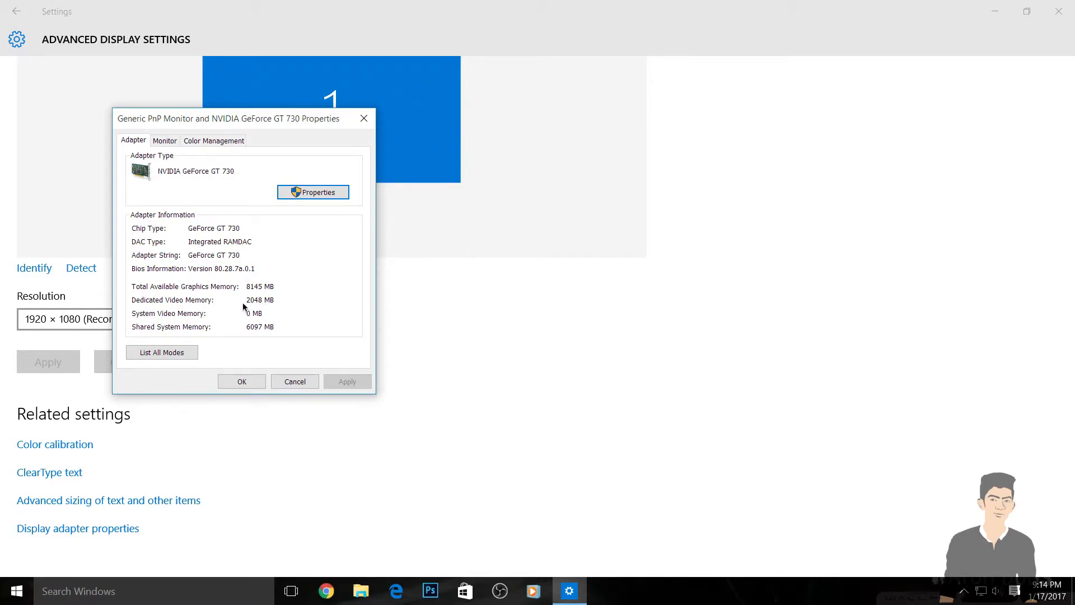
mouse_move(179, 329)
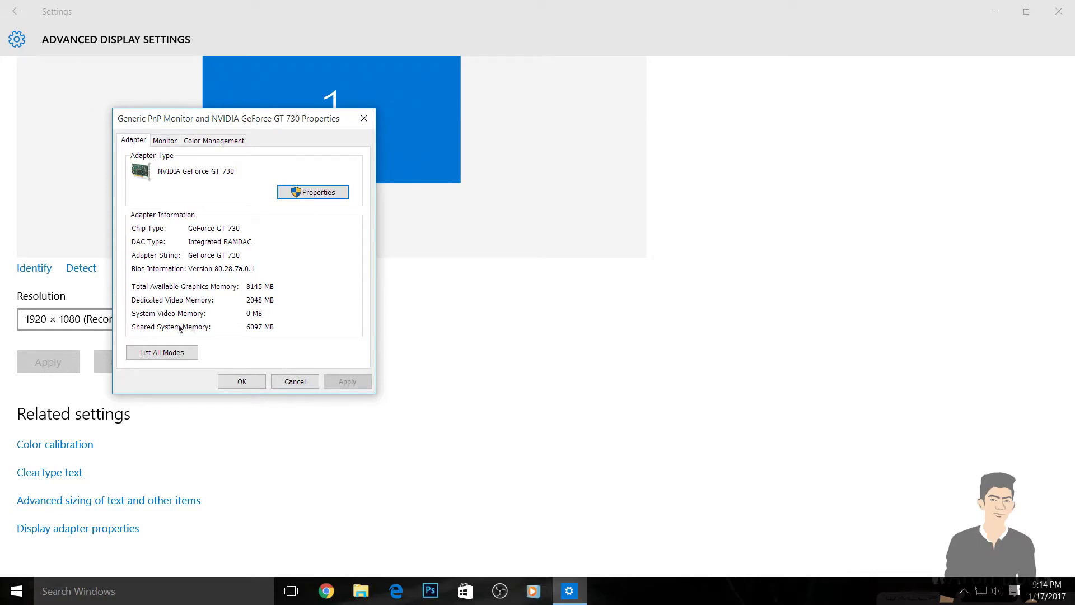
mouse_move(183, 334)
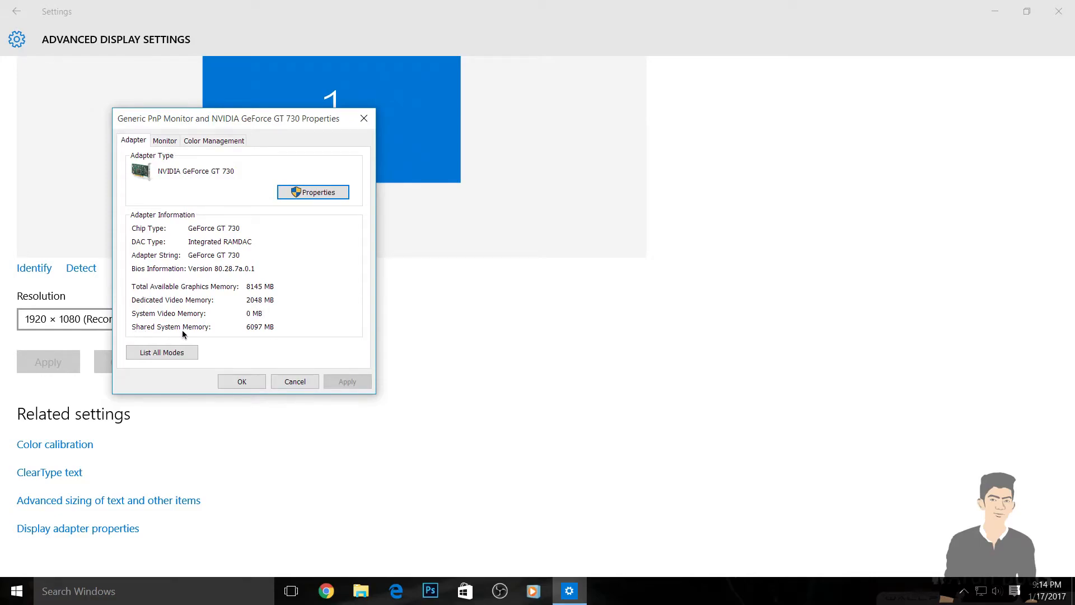
mouse_move(267, 334)
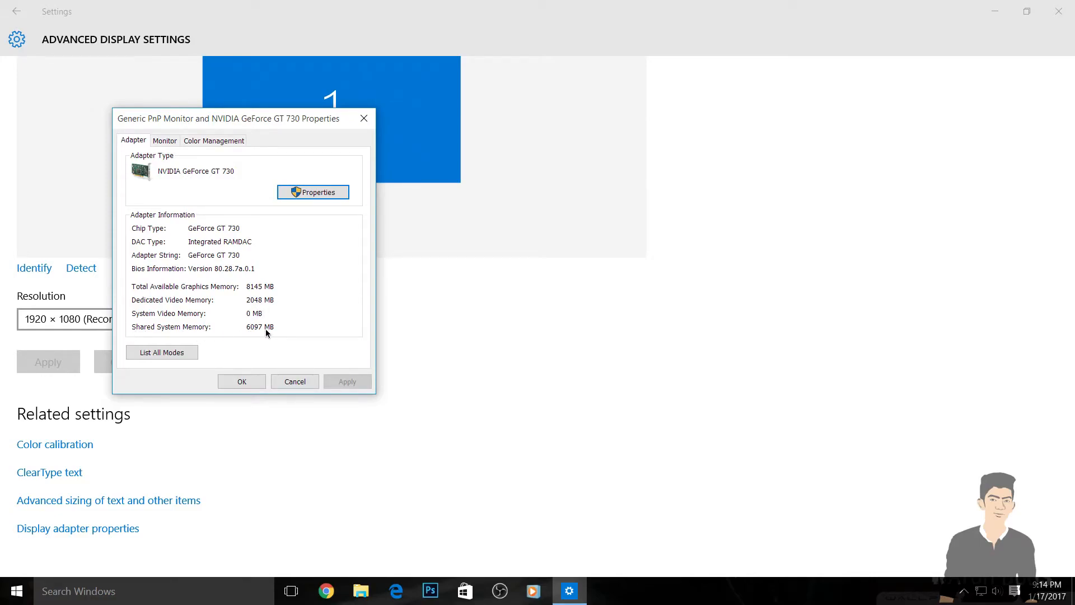
mouse_move(261, 343)
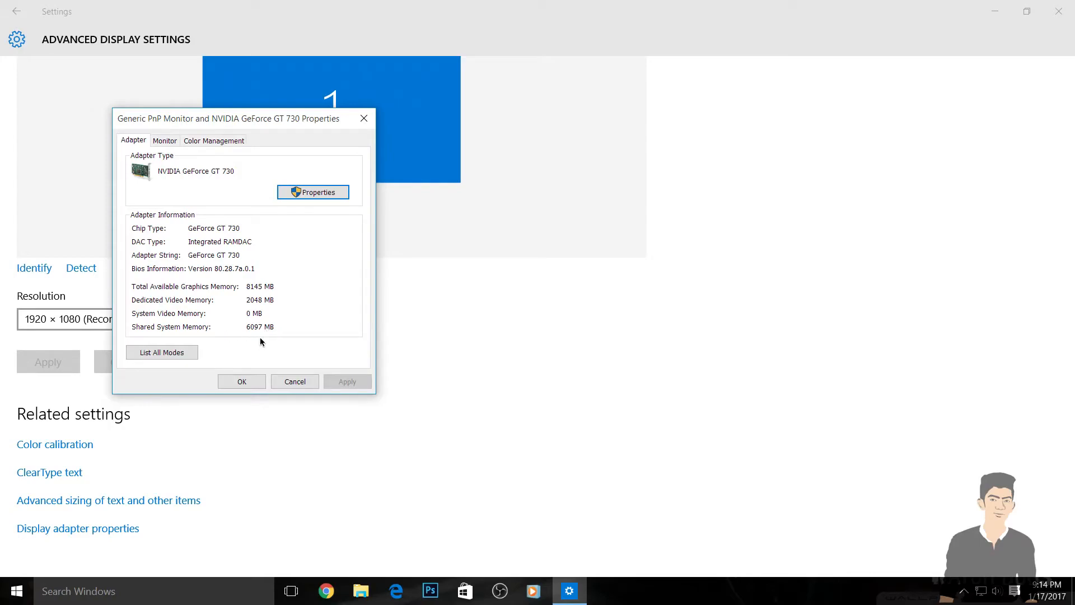